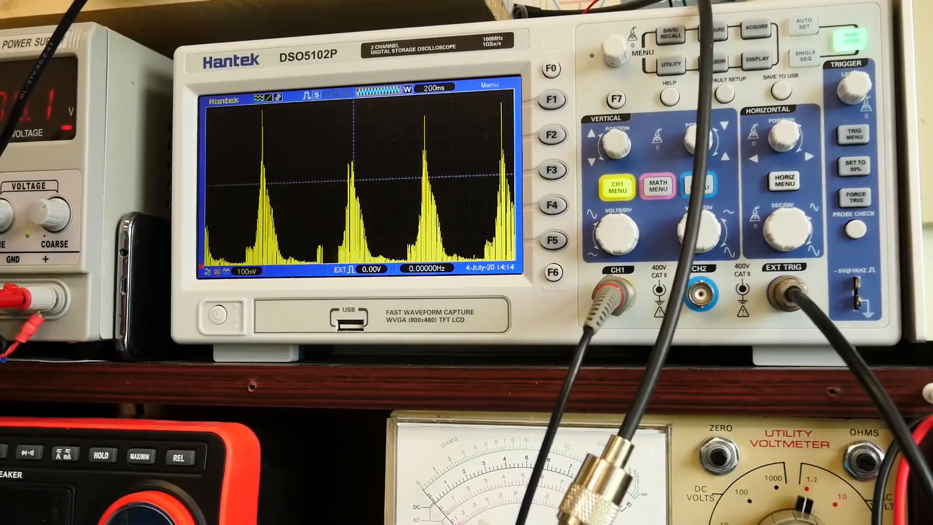
pyautogui.click(854, 39)
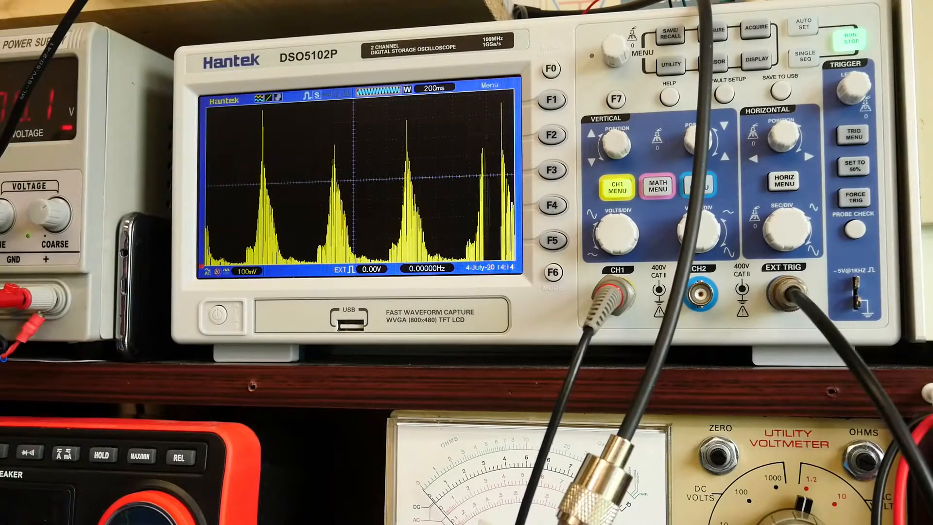